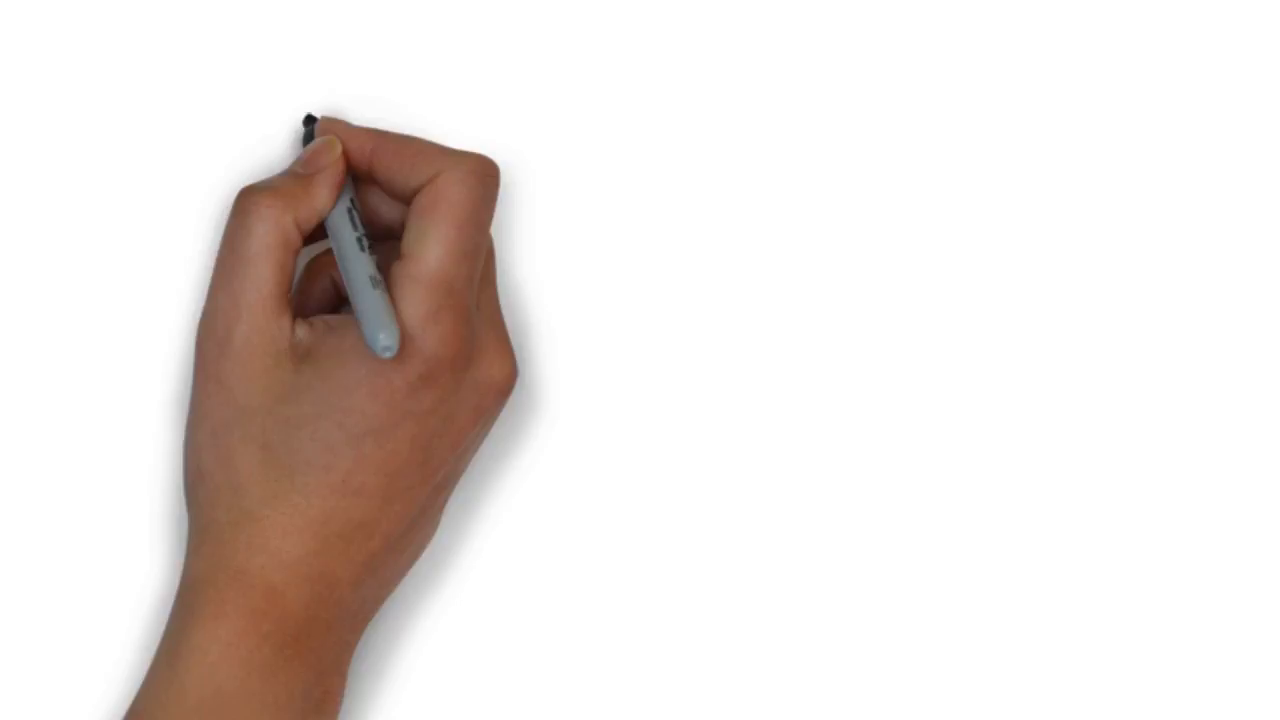
# Step: Drag the marker around the page to draw a large black square box outline
pyautogui.moveTo(300, 110); pyautogui.dragTo(970, 580)
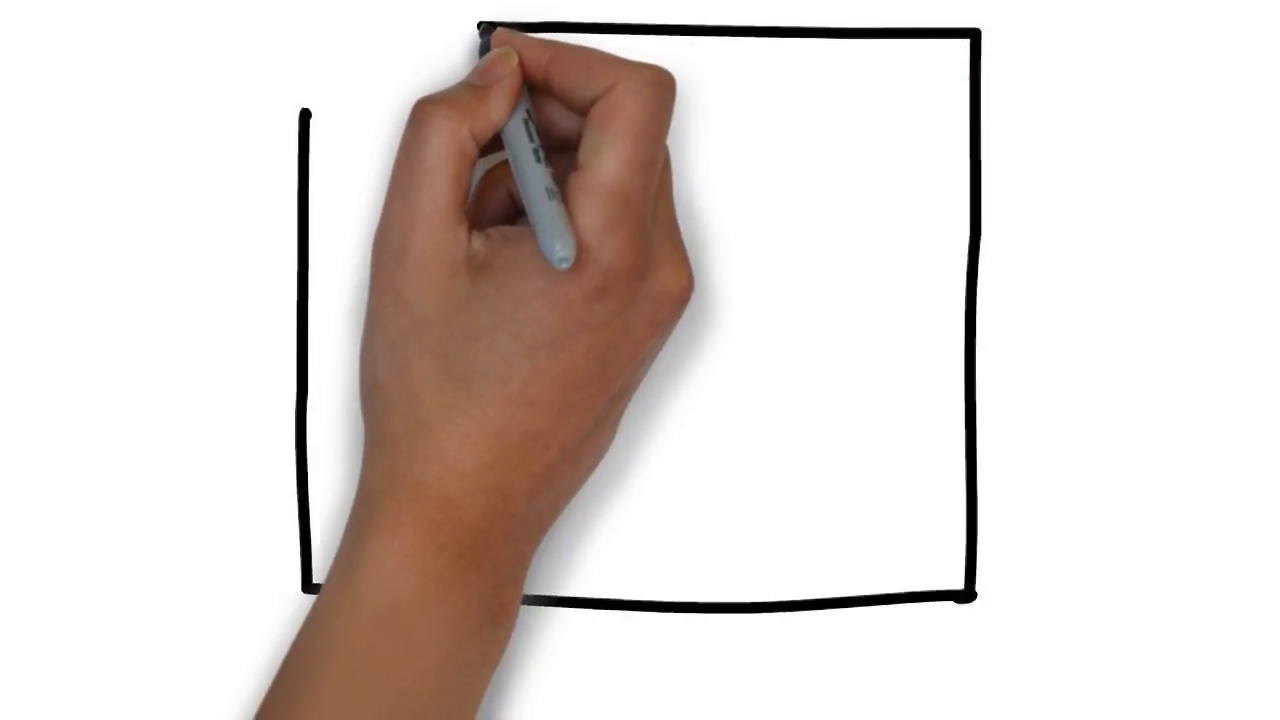